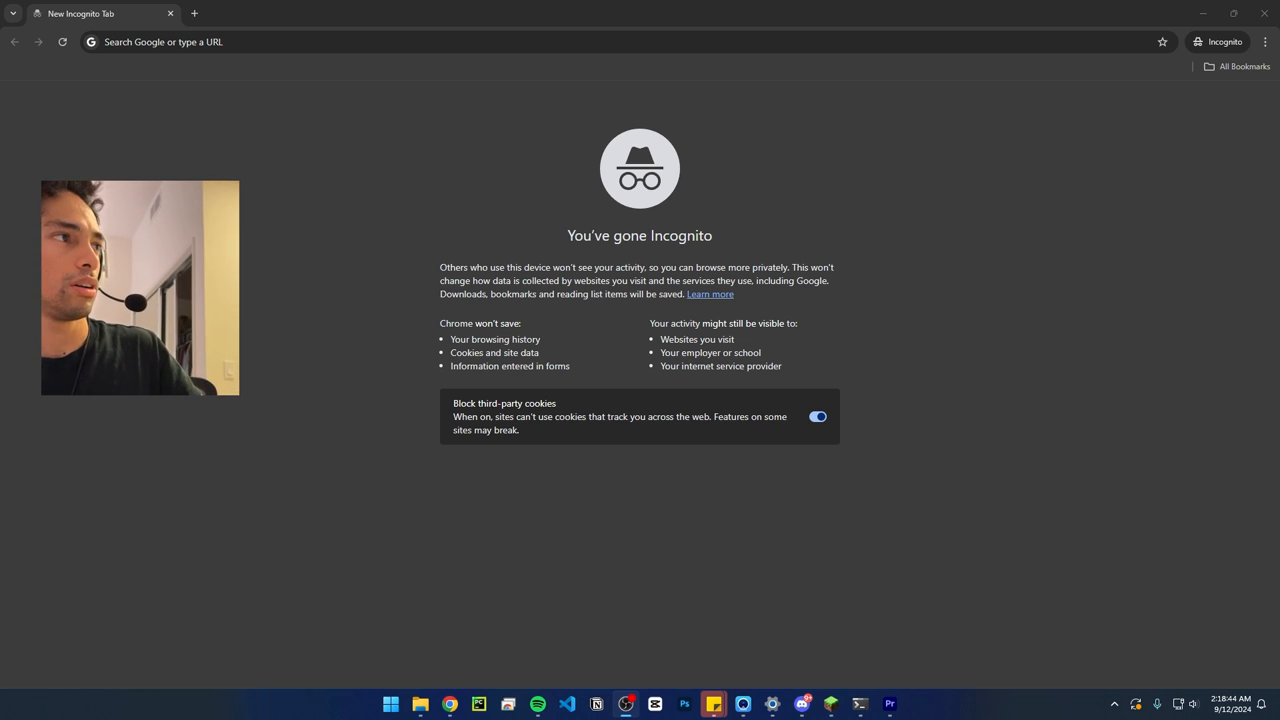
mouse_move(126, 644)
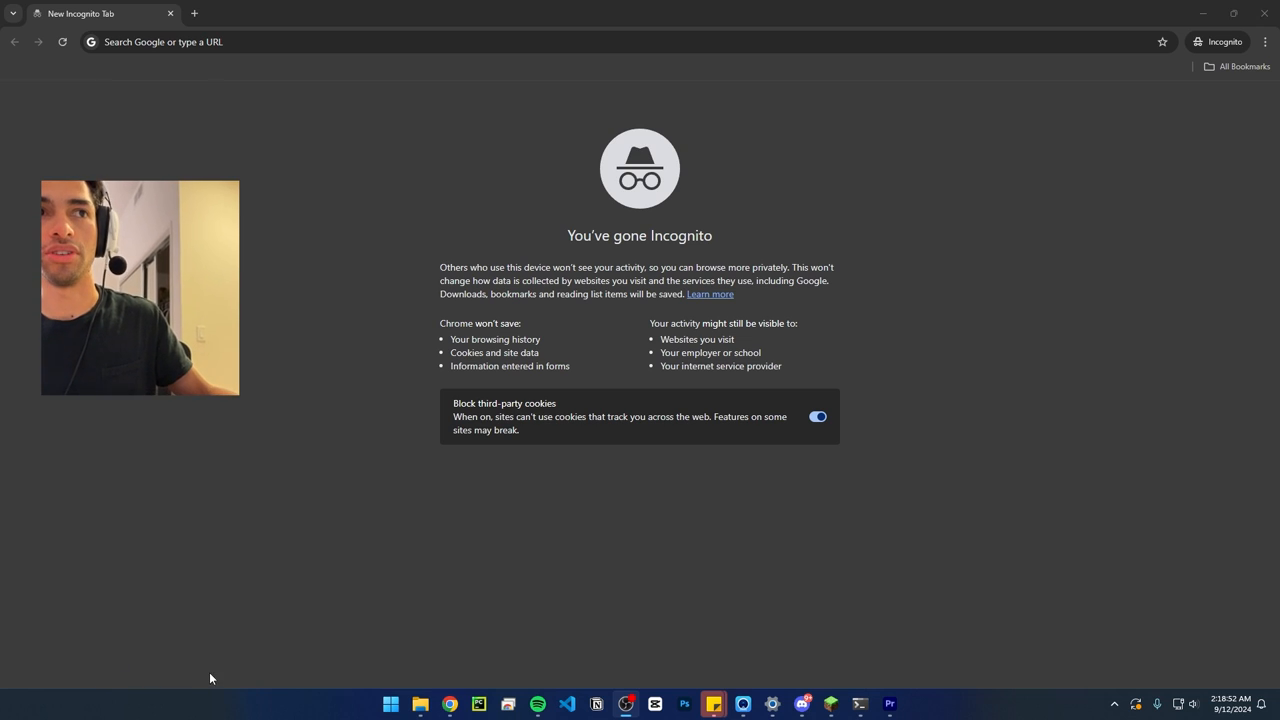
mouse_move(424, 632)
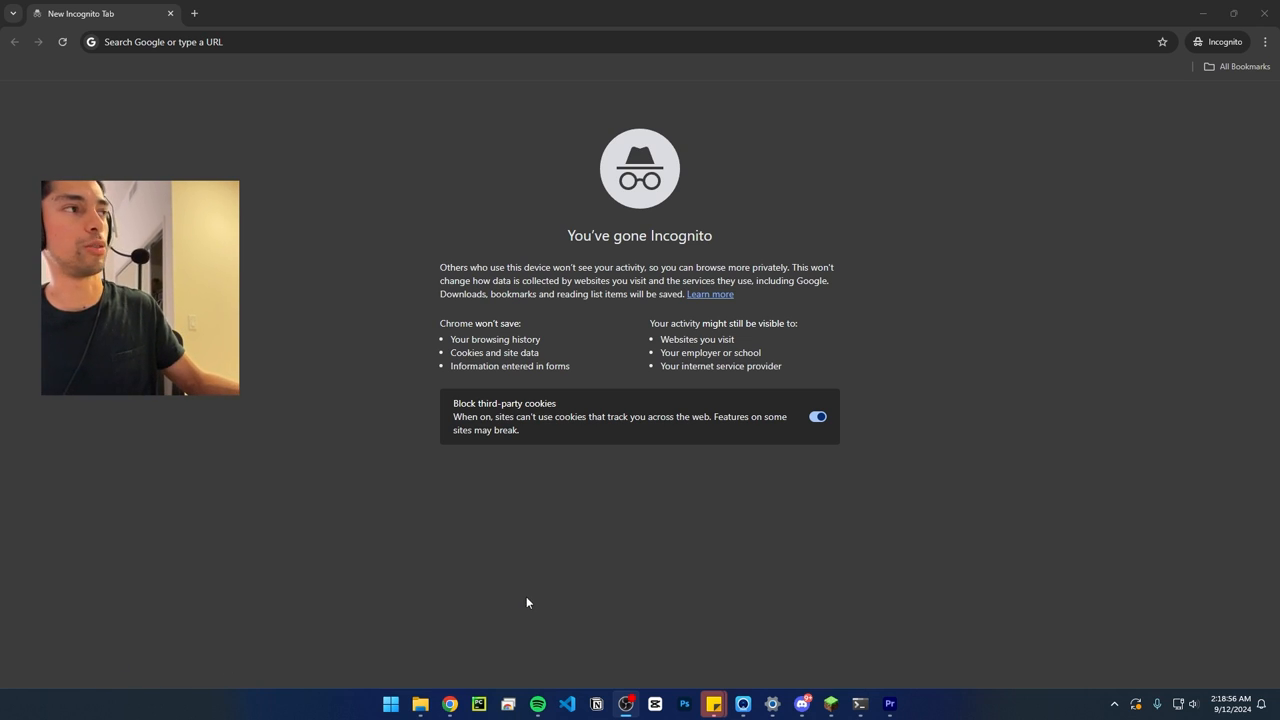
mouse_move(550, 596)
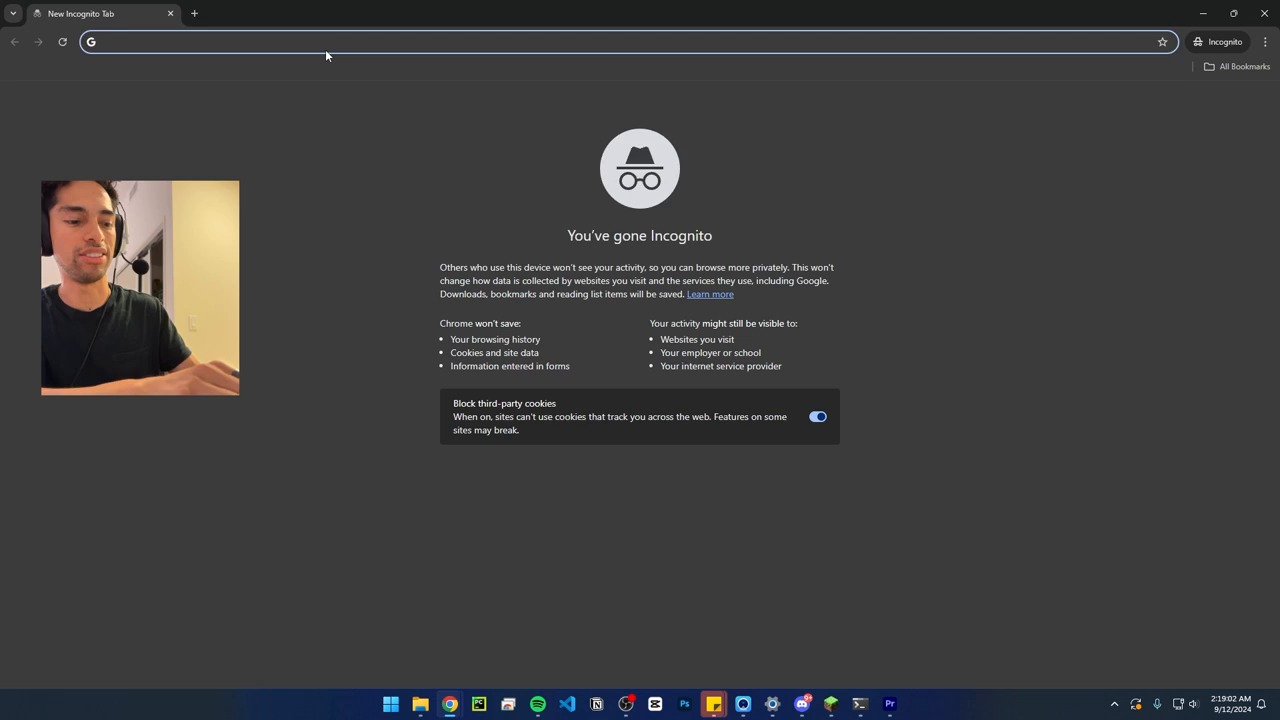
Search the web for 'Logitech web cam' from Chrome's address bar
type("Logitch")
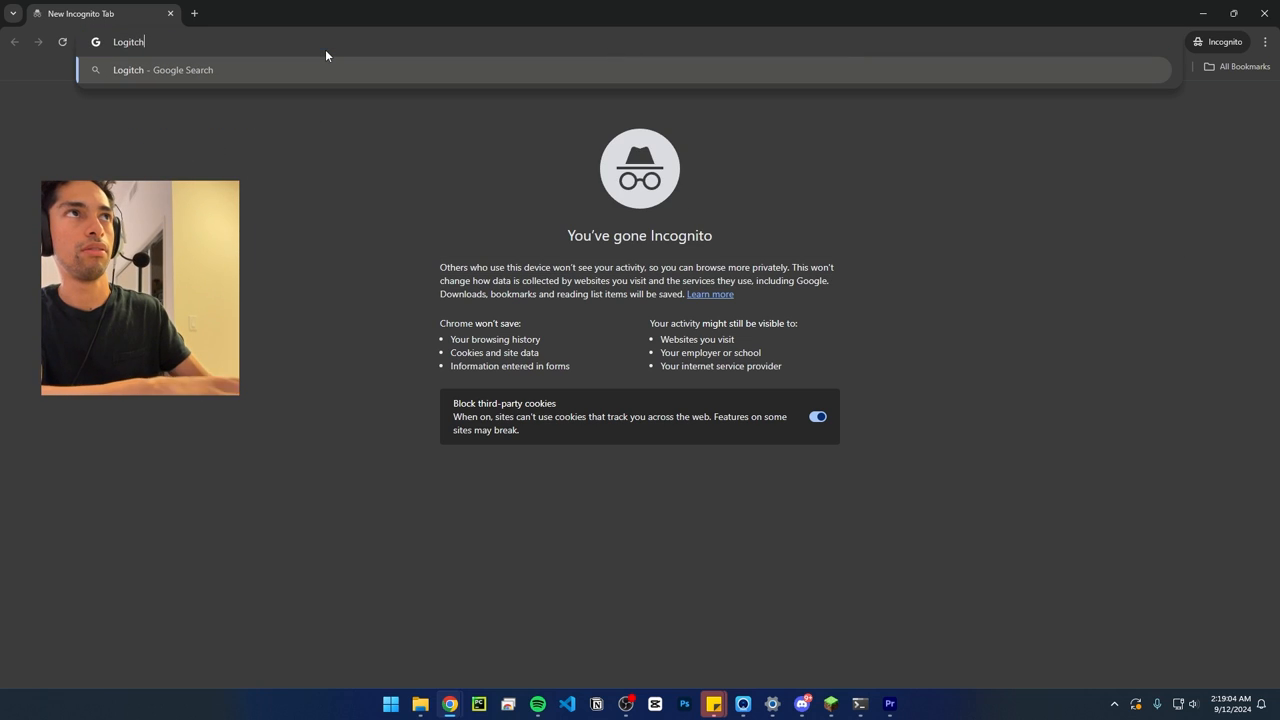
type("Logitech web cam")
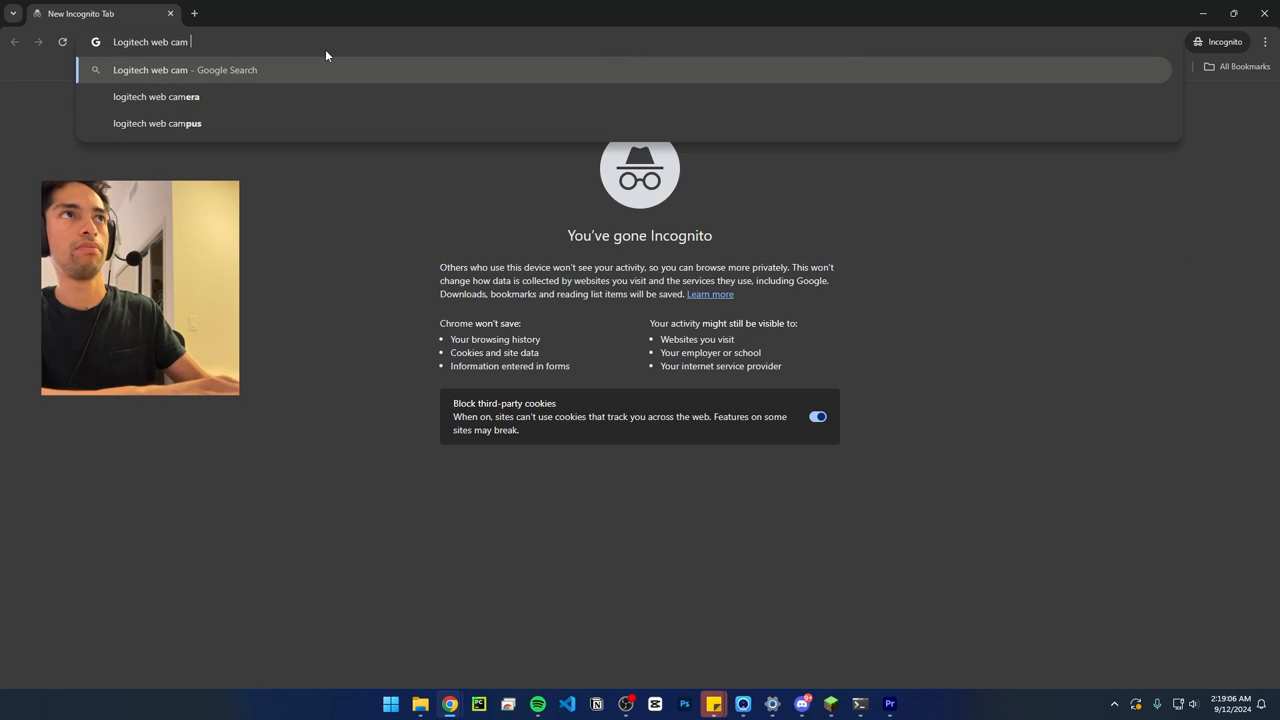
key("Enter")
type("logit")
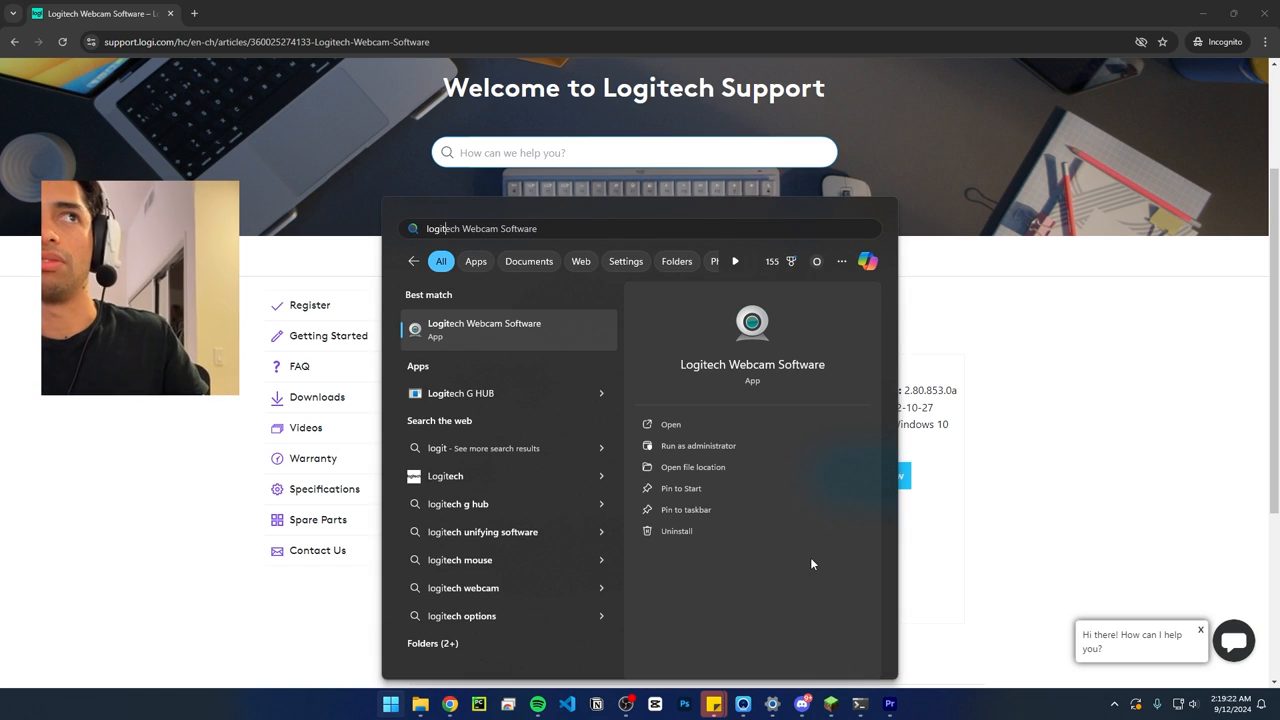
mouse_move(1076, 400)
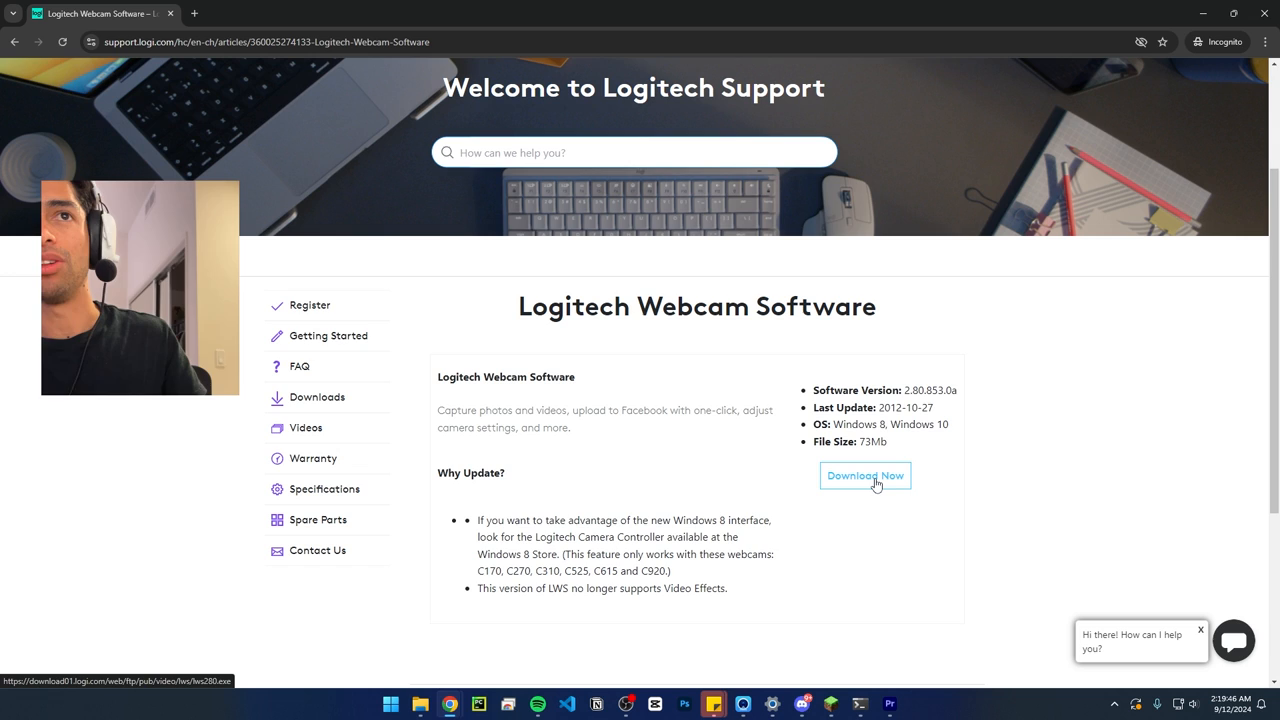
Download the Logitech Webcam Software installer via Download Now and dismiss Chrome's downloads panel
left_click(864, 476)
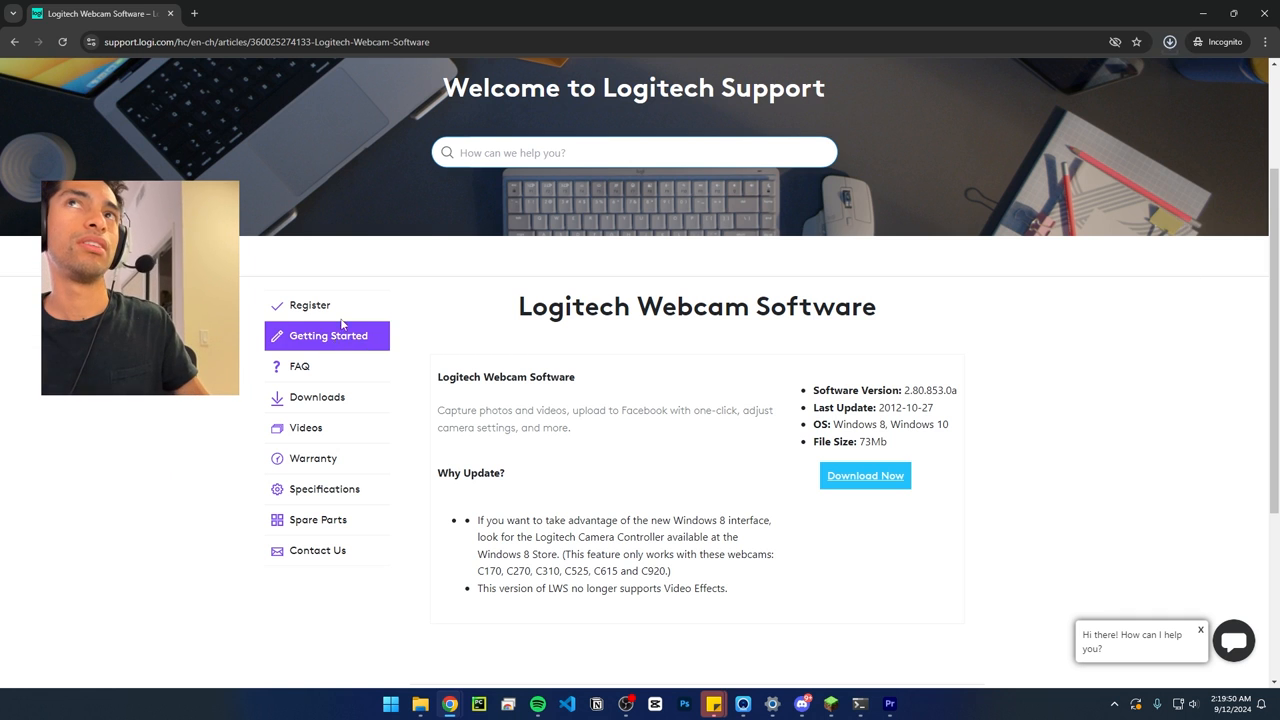
left_click(1168, 40)
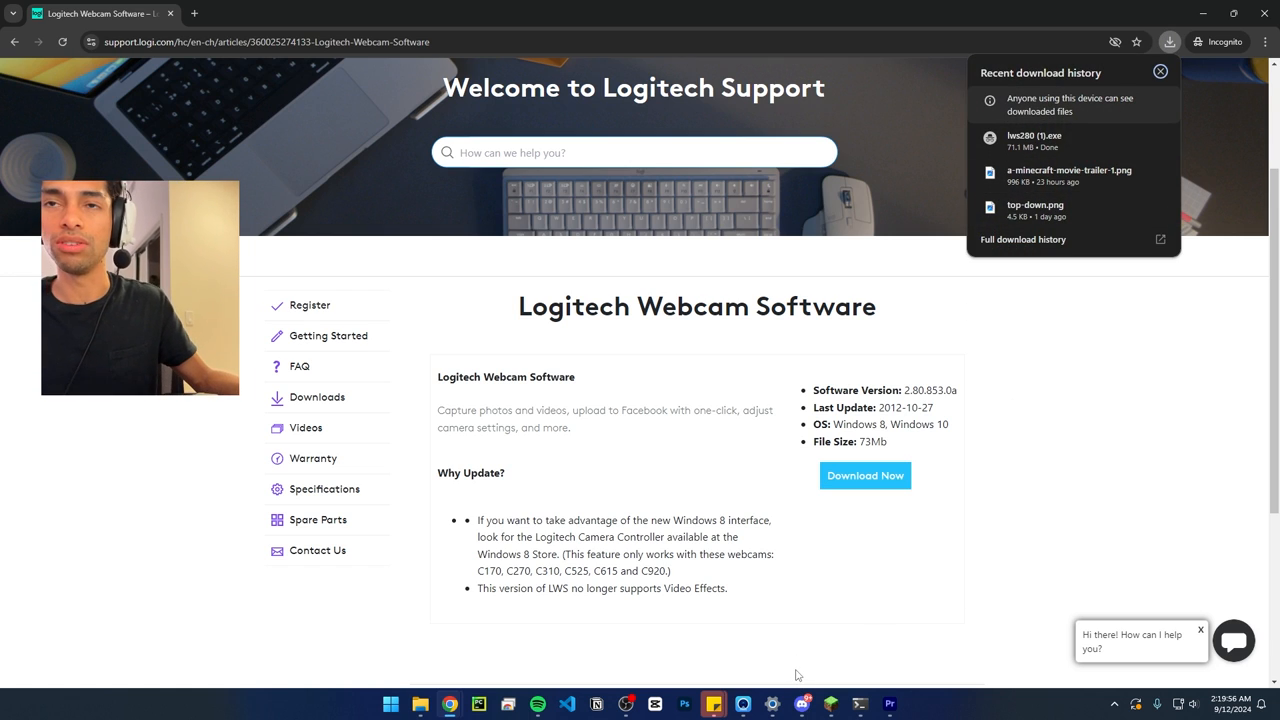
left_click(1160, 72)
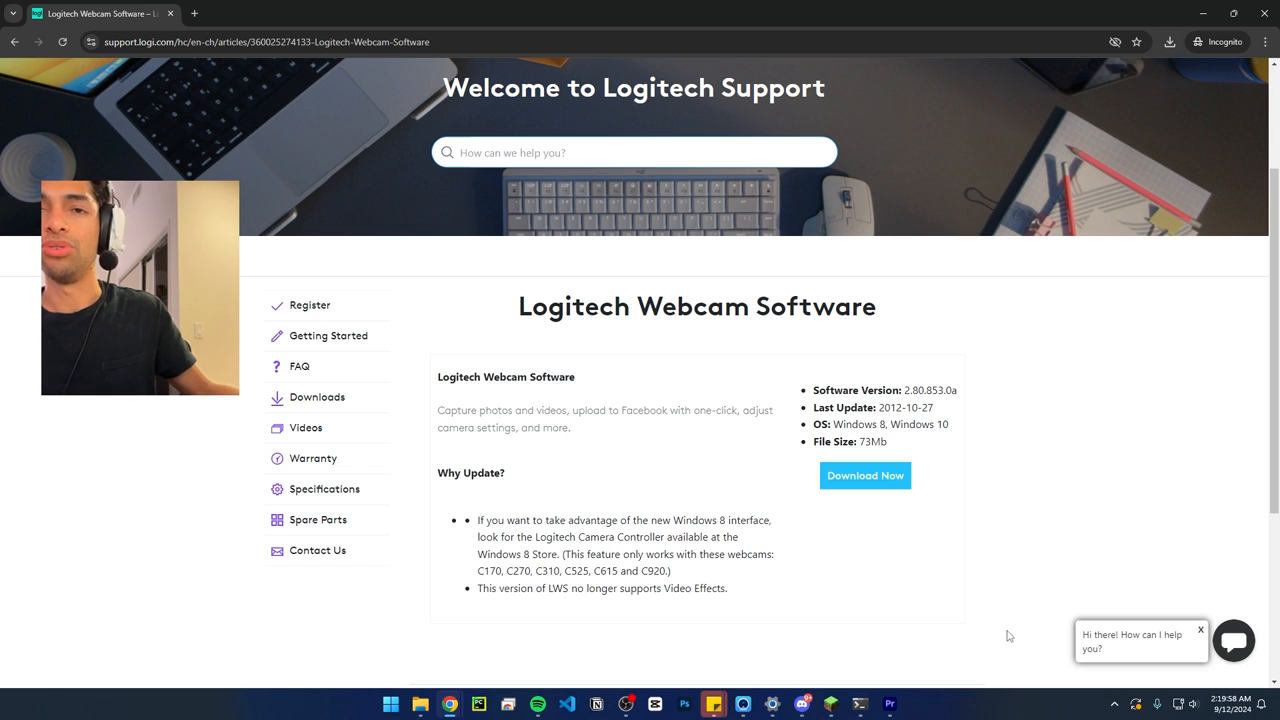
left_click(392, 702)
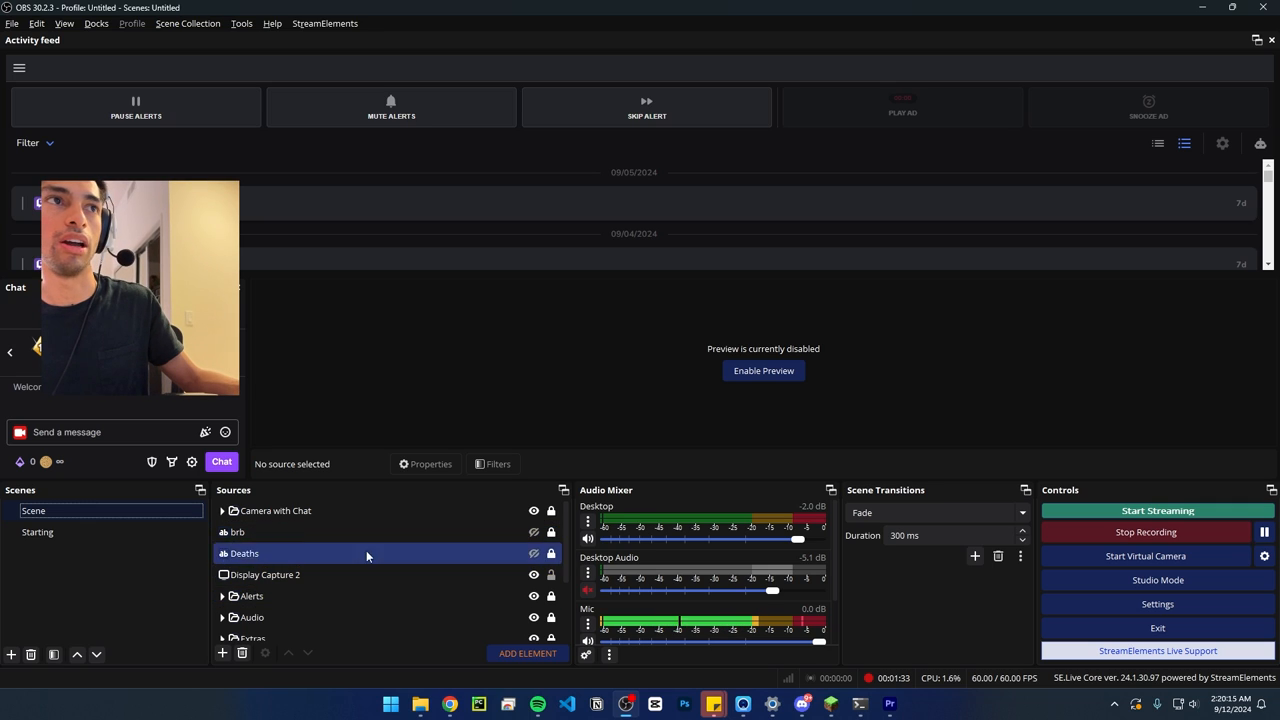
Expand the Camera with Chat group and bring up the Camera source's properties
left_click(222, 510)
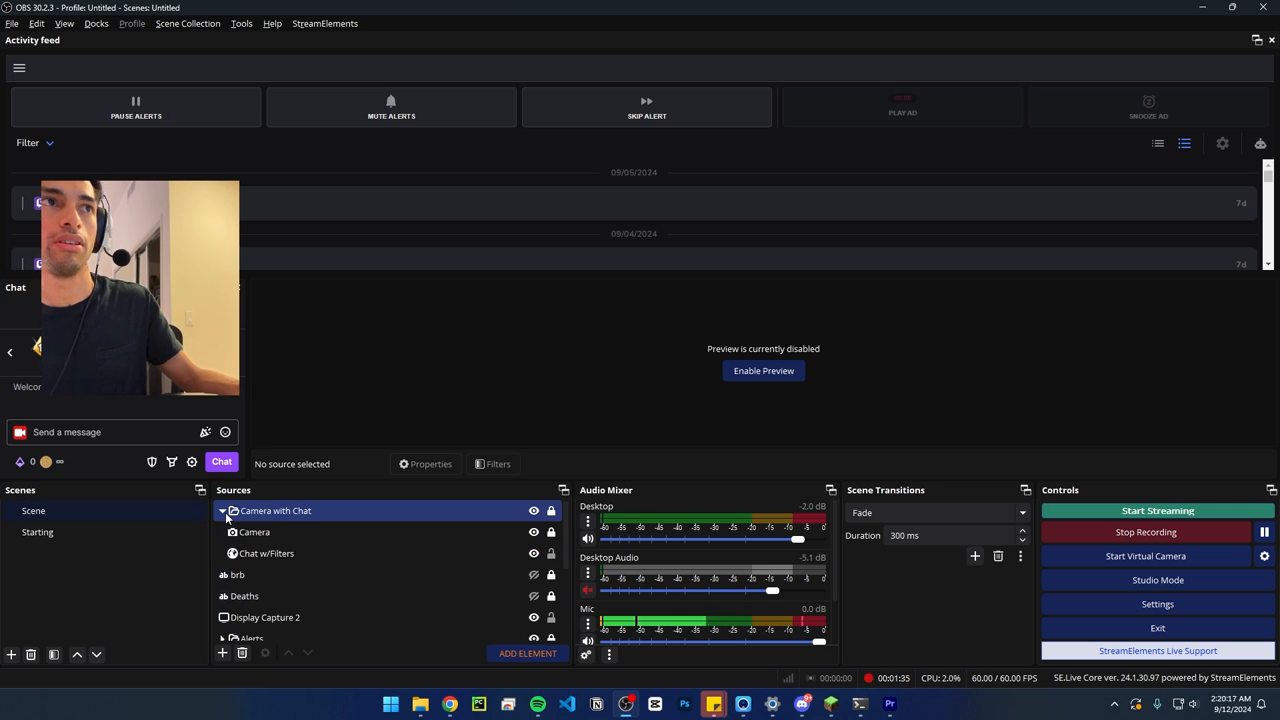
double_click(254, 532)
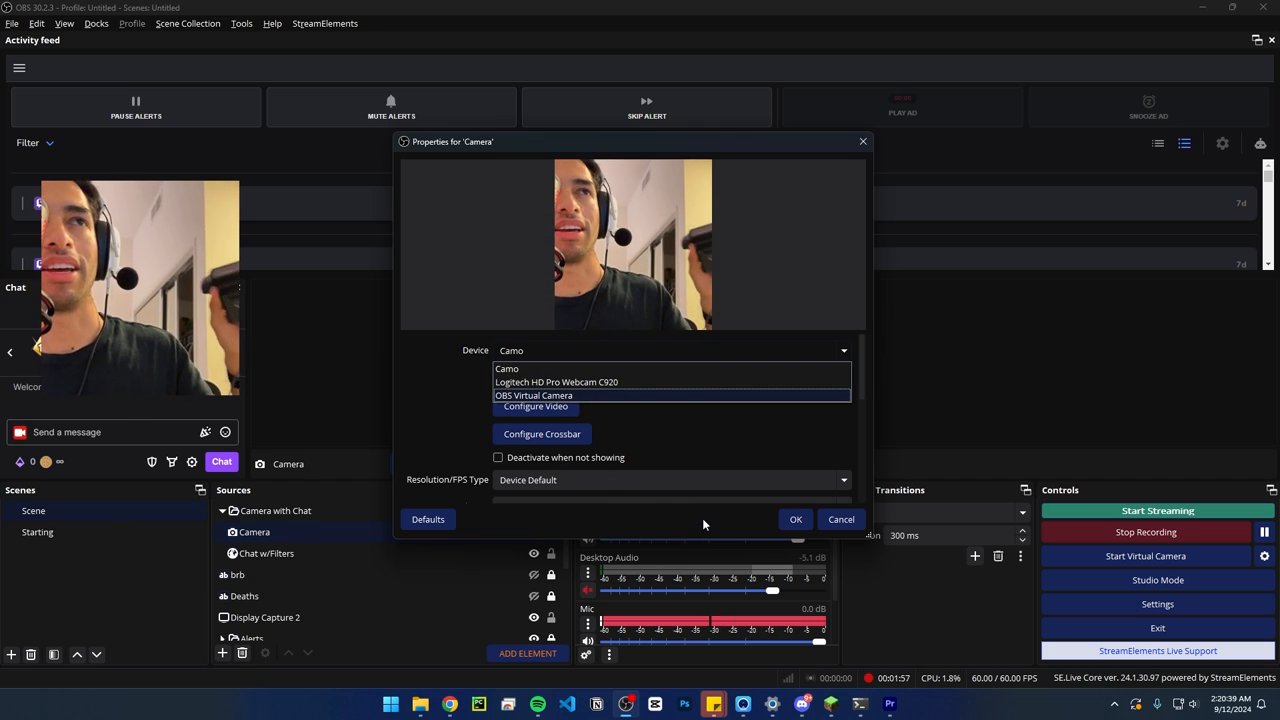
mouse_move(818, 510)
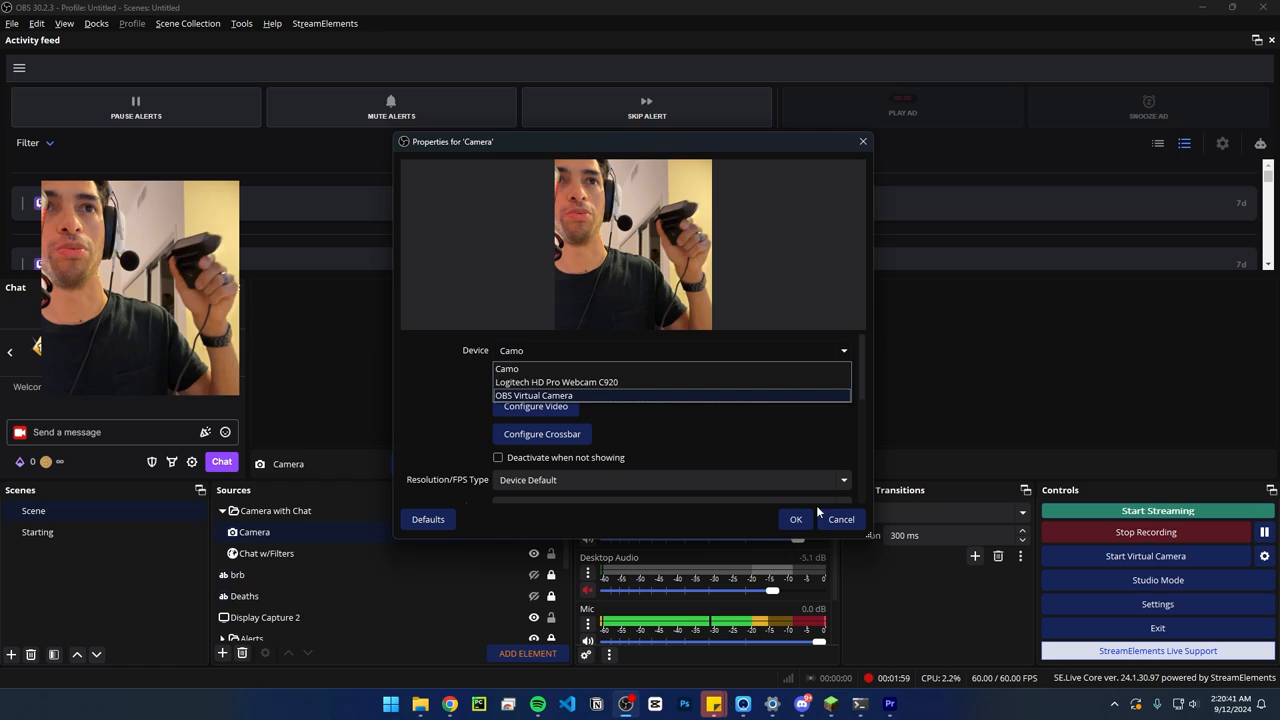
mouse_move(648, 382)
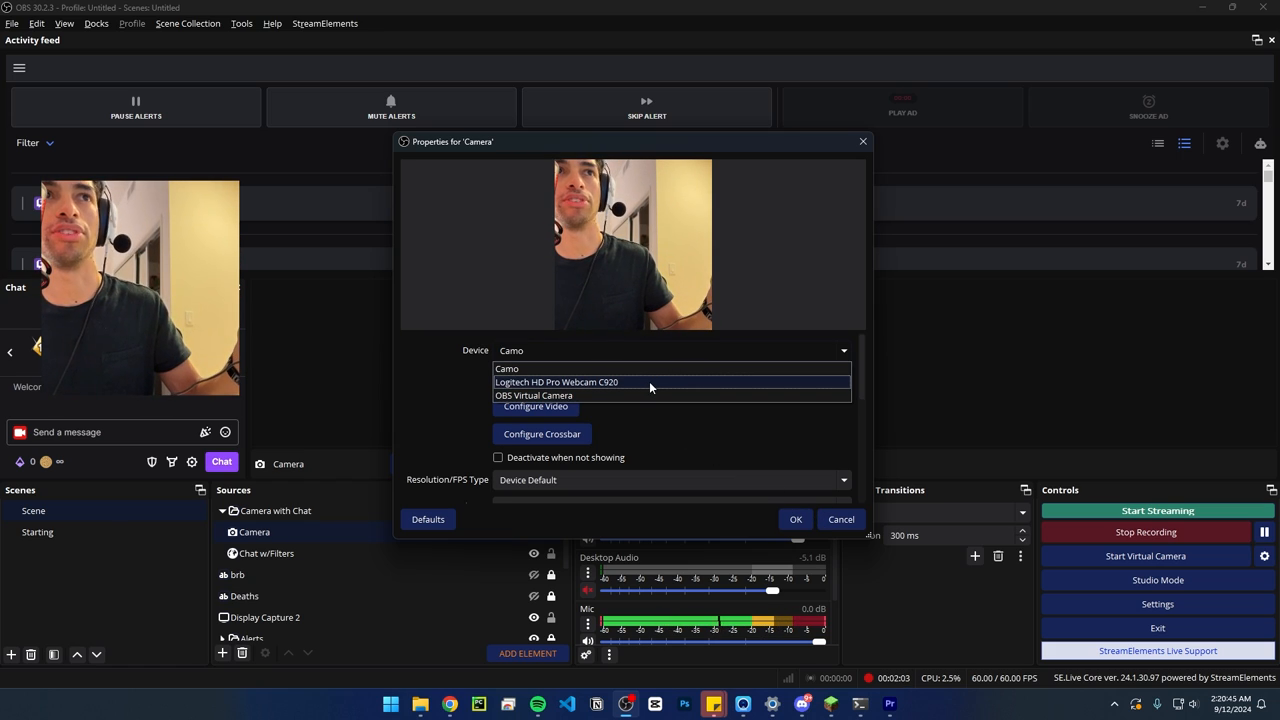
Choose Logitech HD Pro Webcam C920 as the Camera device and close the Filters window
left_click(558, 382)
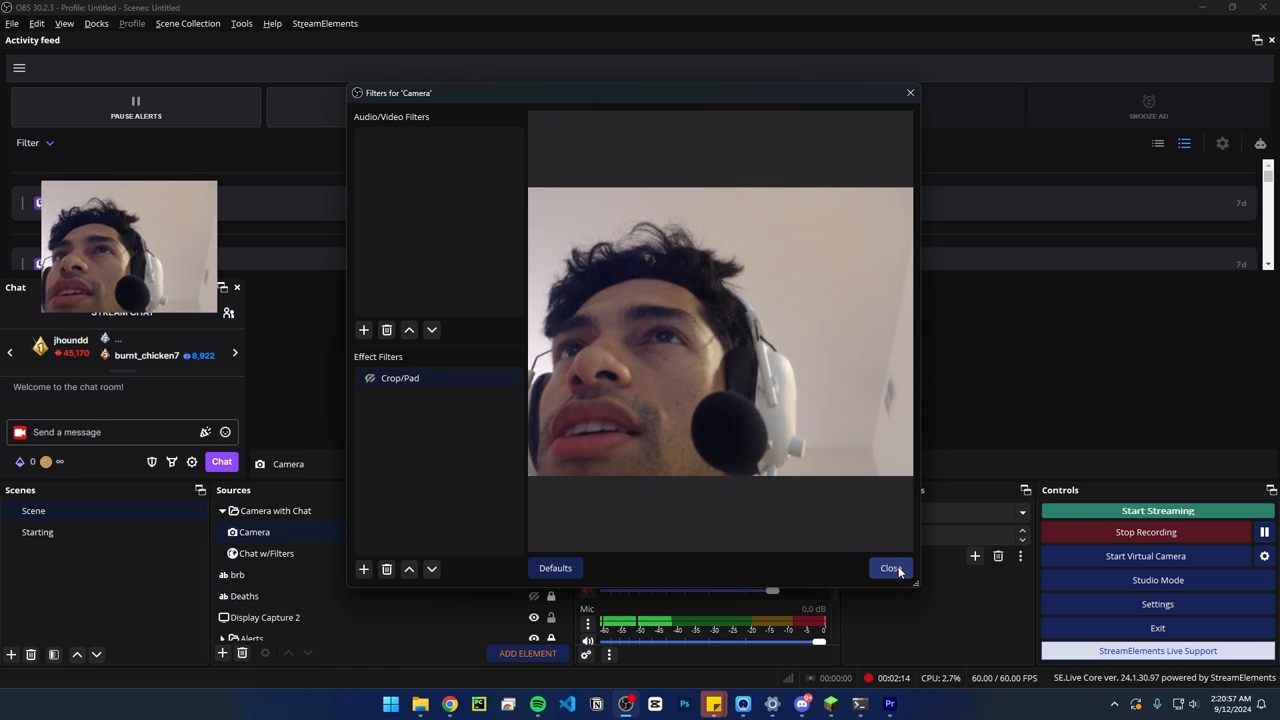
left_click(890, 568)
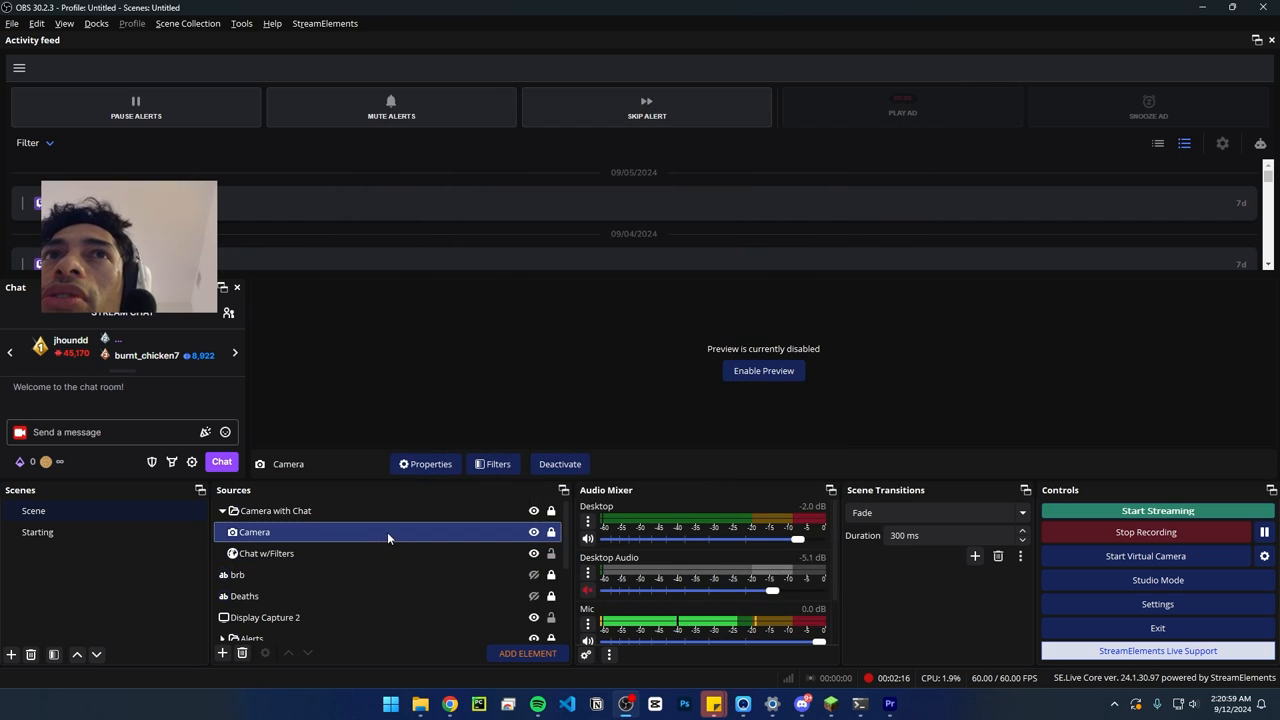
Reopen the Camera source's properties from its right-click menu, now showing the C920
right_click(254, 532)
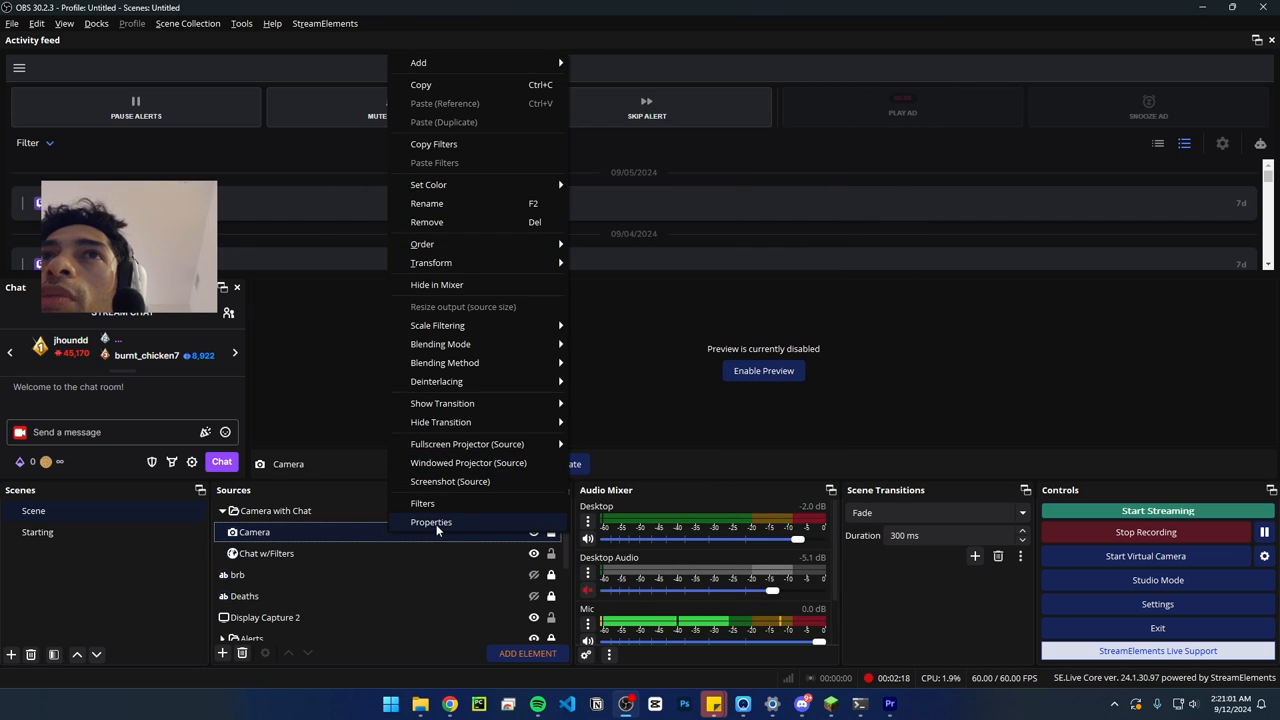
left_click(432, 522)
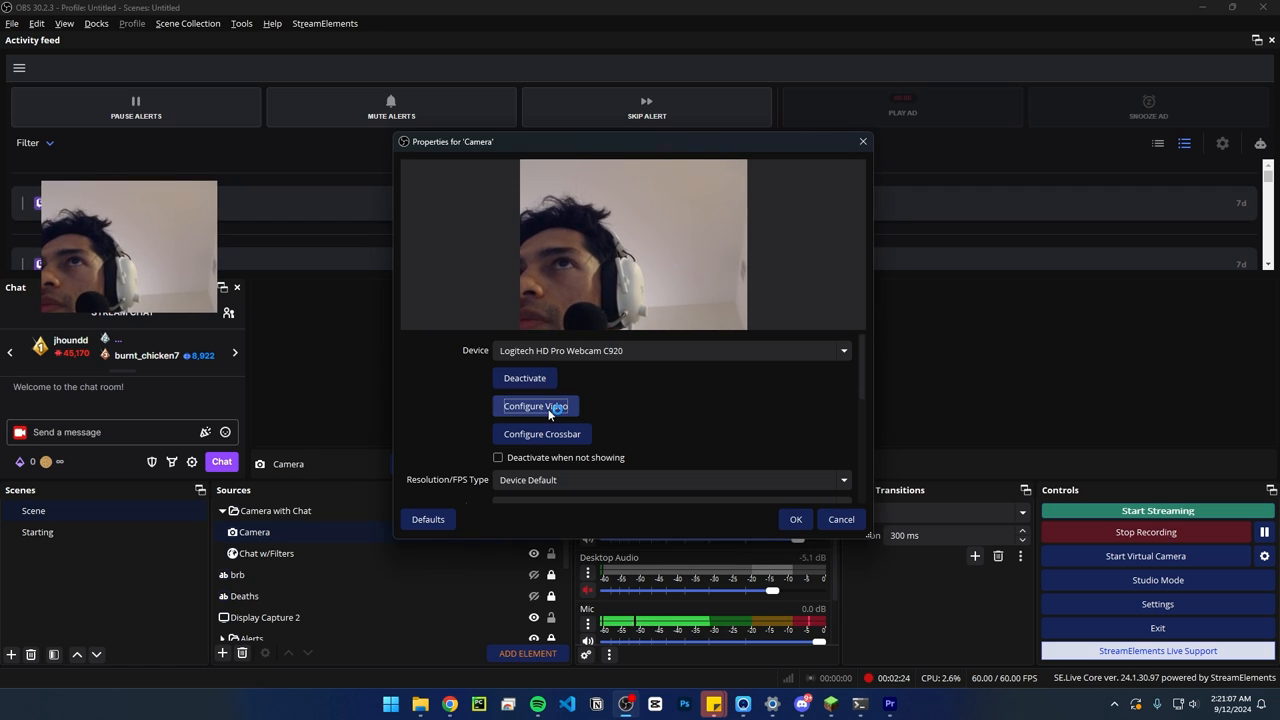
In Logitech Webcam Properties via Configure Video, enable Follow my face and save
left_click(536, 404)
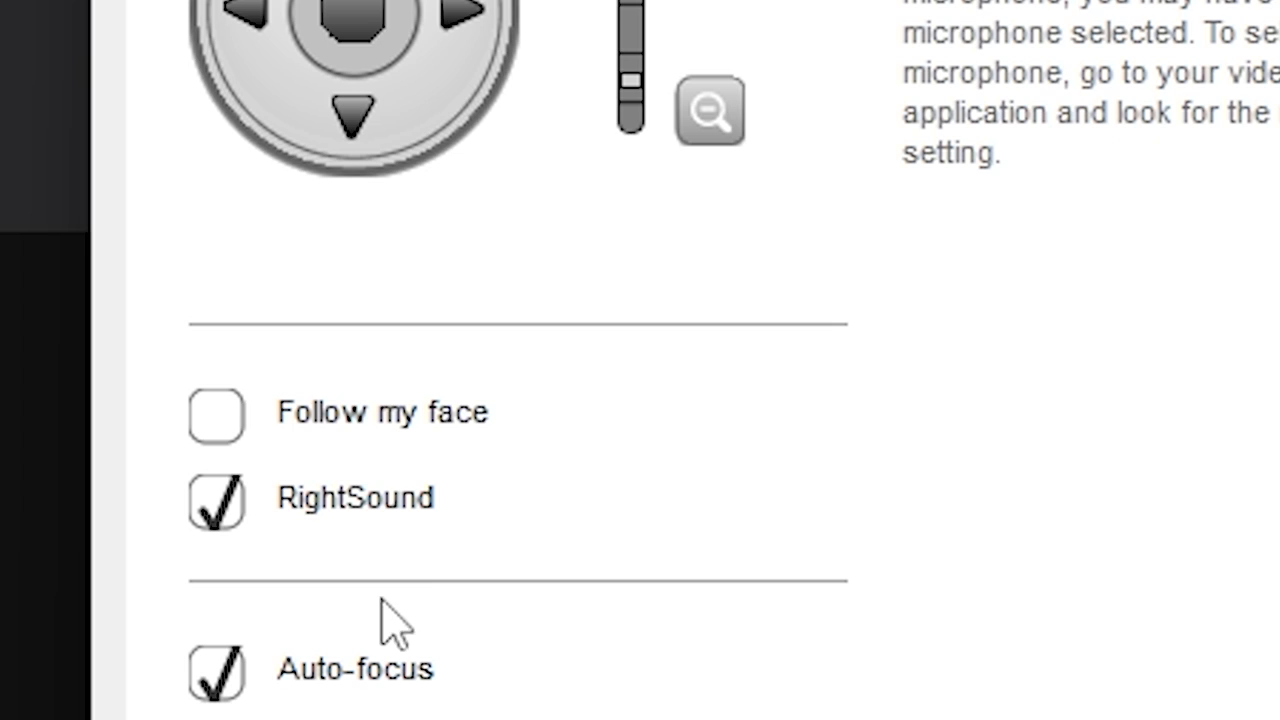
mouse_move(276, 464)
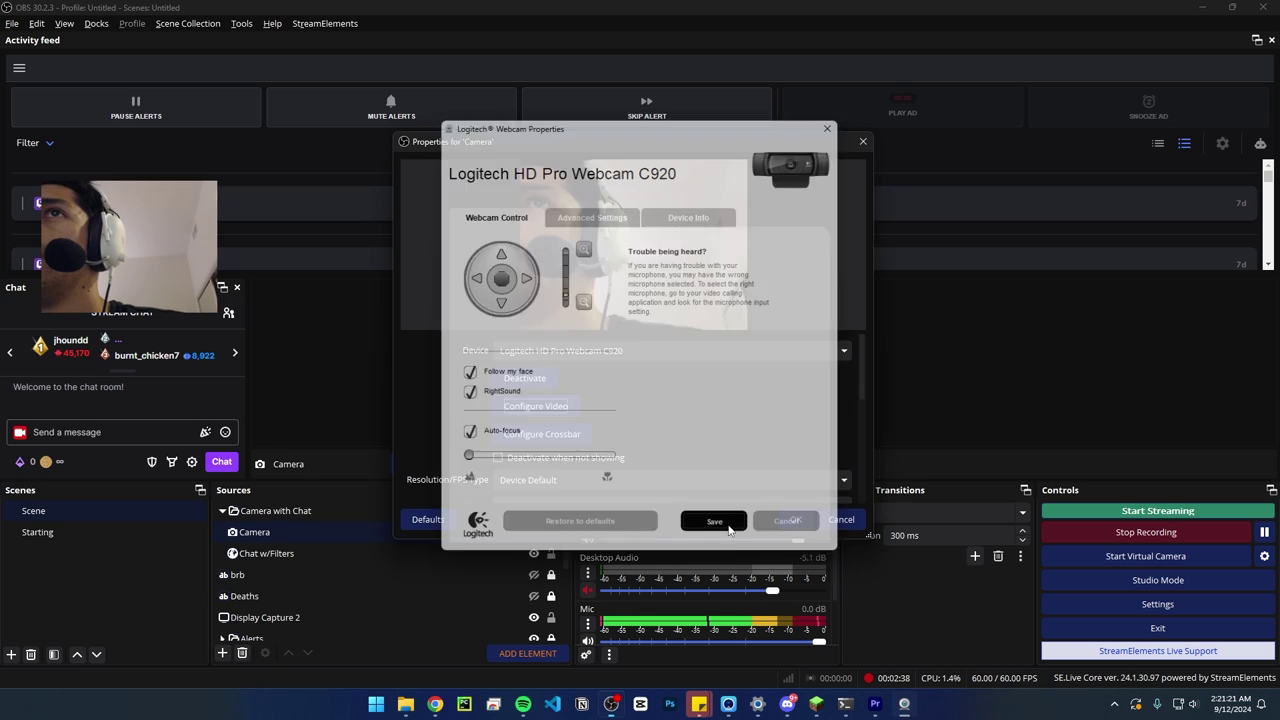
left_click(712, 520)
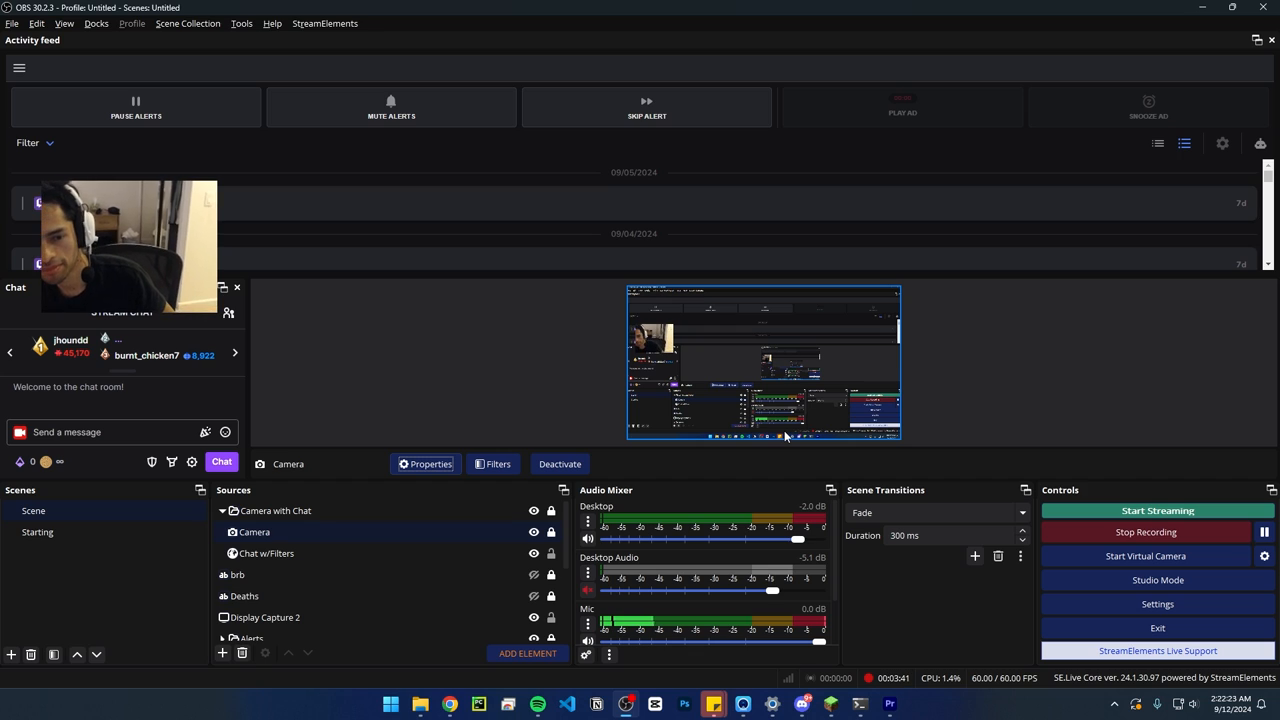
Switch the Camera source back to the Camo device and uncheck Enable Preview
left_click(424, 464)
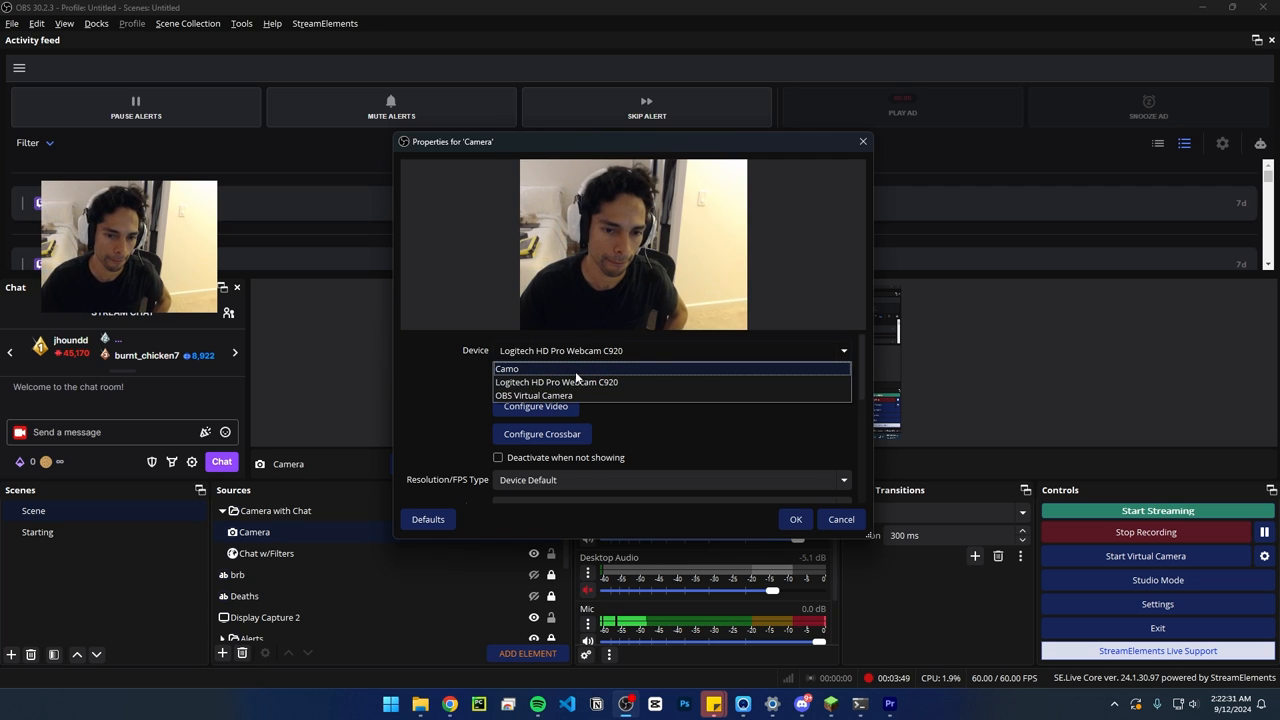
left_click(508, 368)
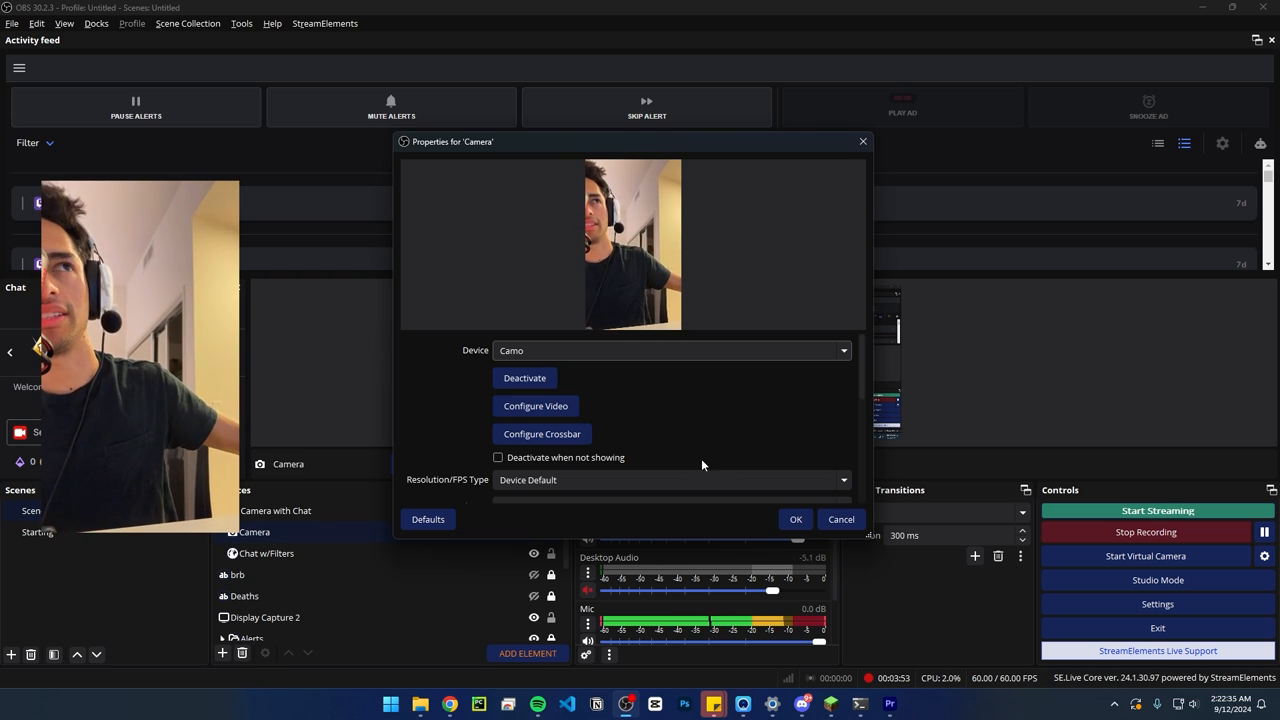
left_click(796, 518)
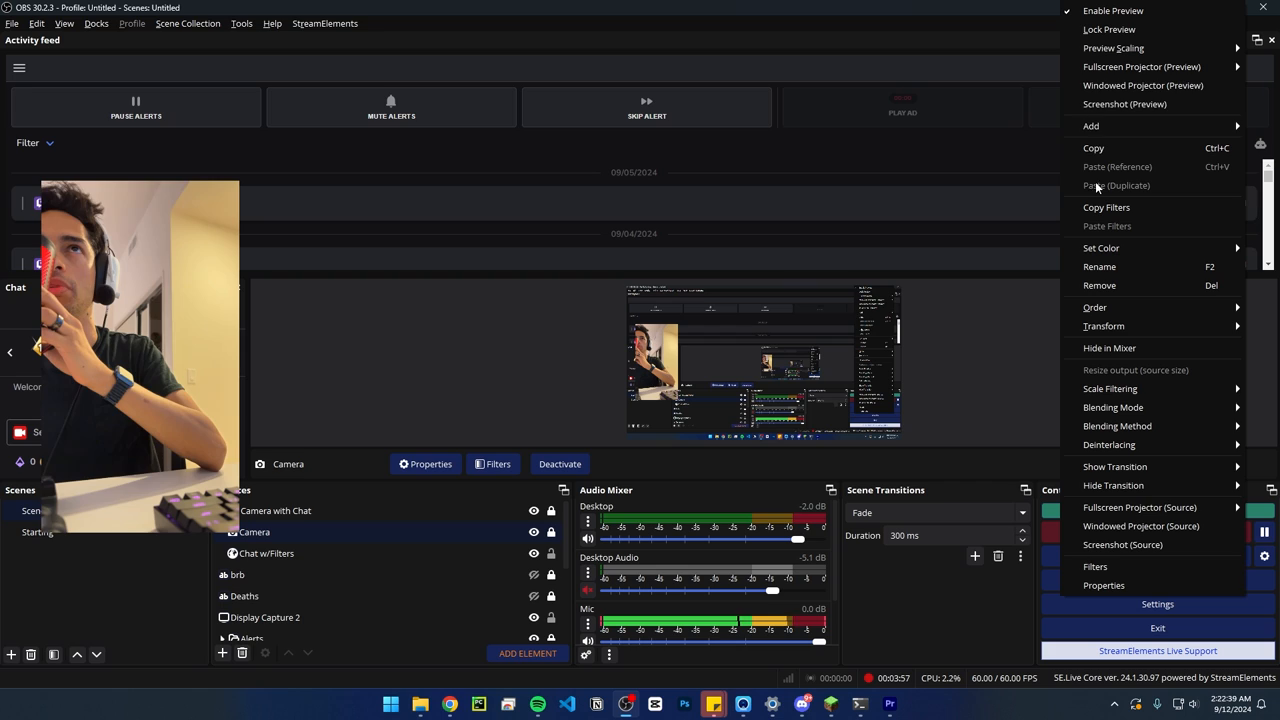
left_click(1116, 12)
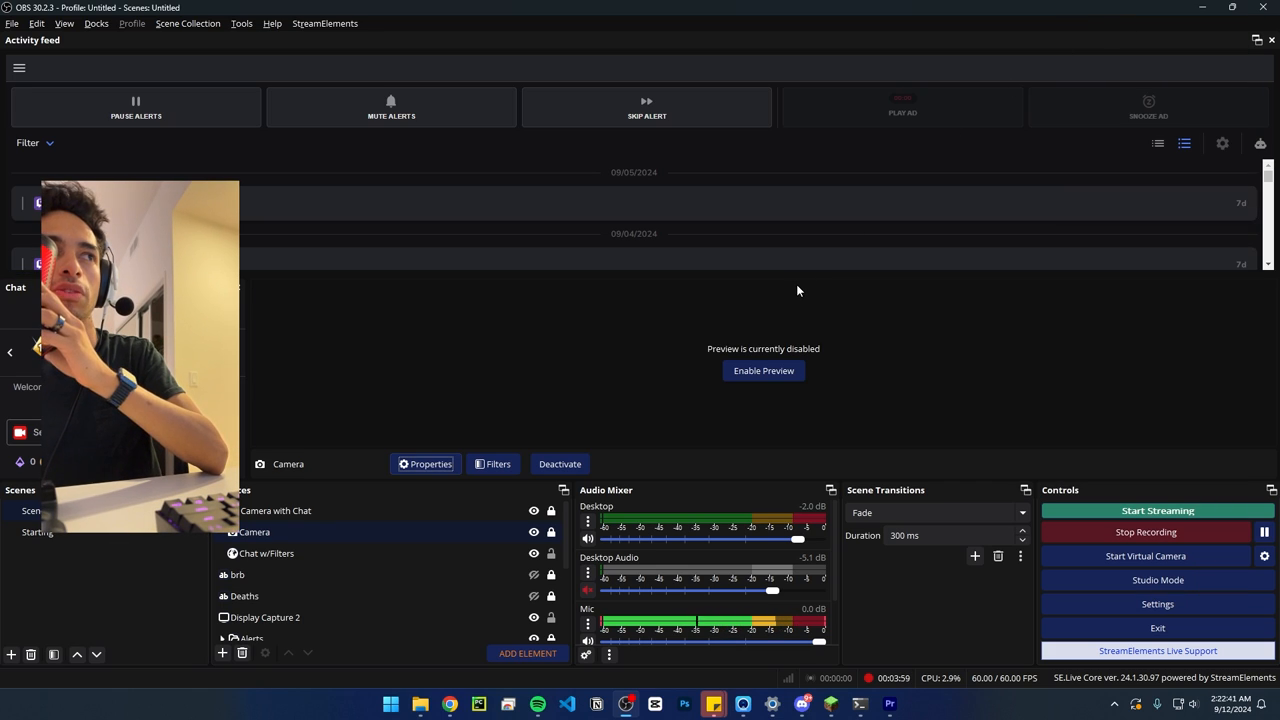